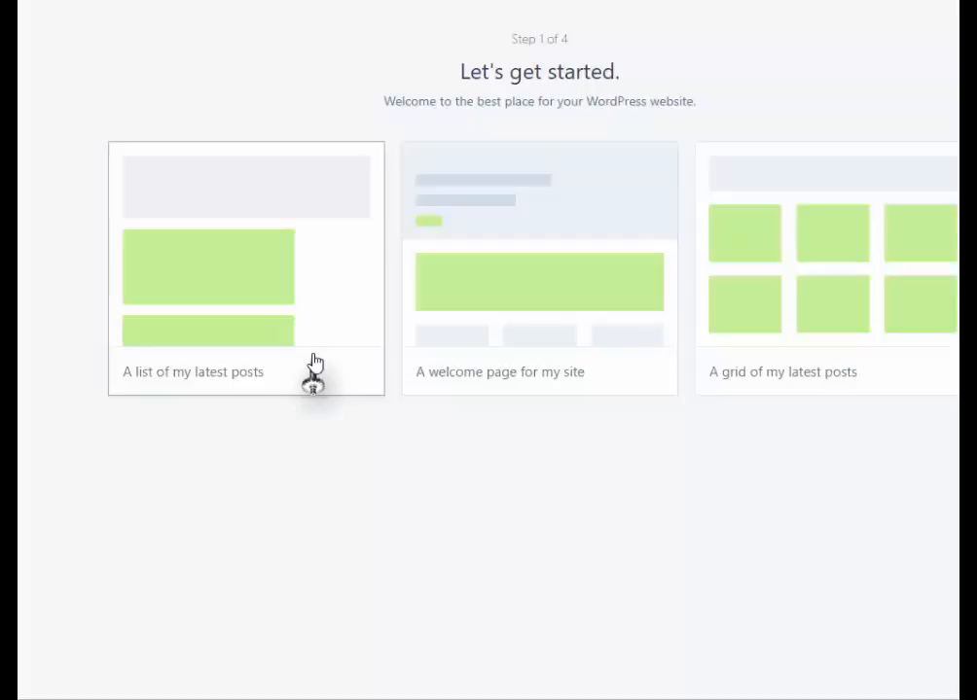
Choose 'A list of my latest posts' as the site's starting layout
{"action": "left_click", "coordinate": [245, 268]}
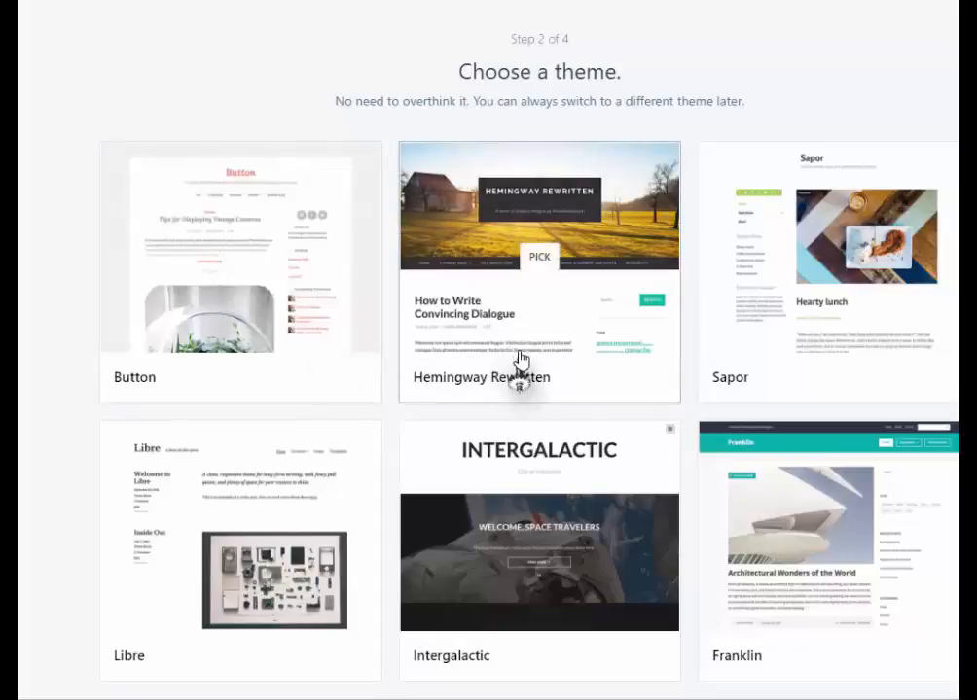
Pick Hemingway Rewritten as the new site's theme
{"action": "left_click", "coordinate": [539, 257]}
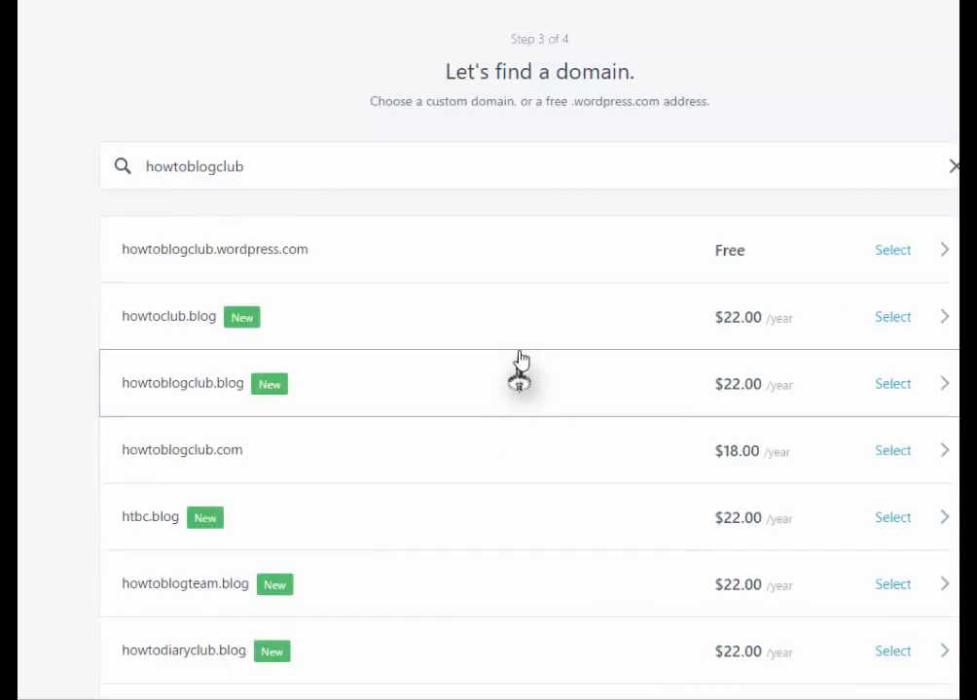
{"action": "mouse_move", "coordinate": [797, 327]}
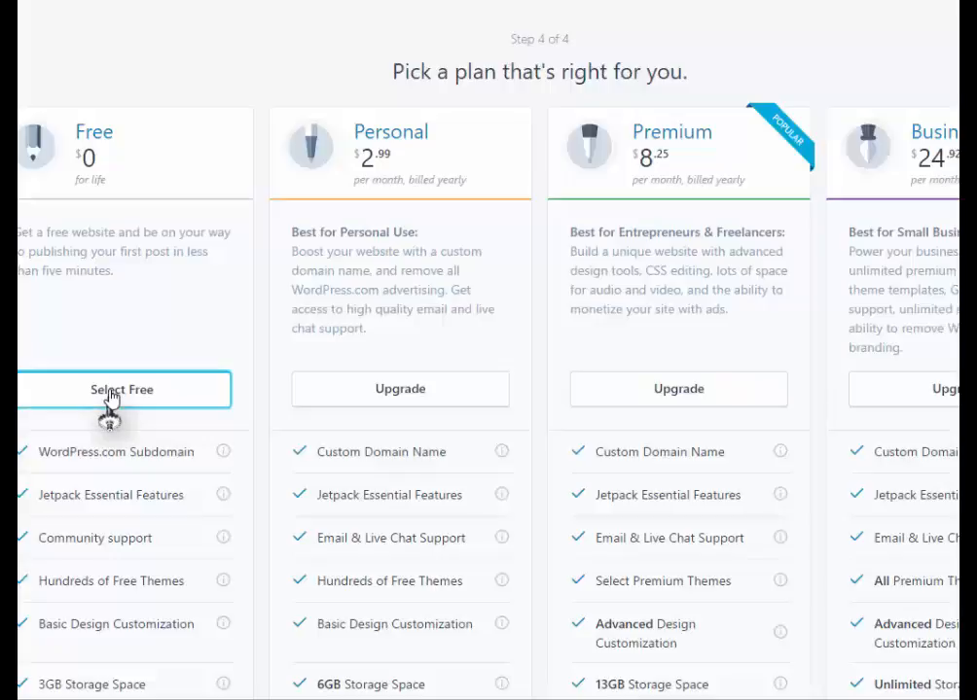
Choose the Free plan and continue to the new howtoblogclub.wordpress.com site
{"action": "left_click", "coordinate": [121, 389]}
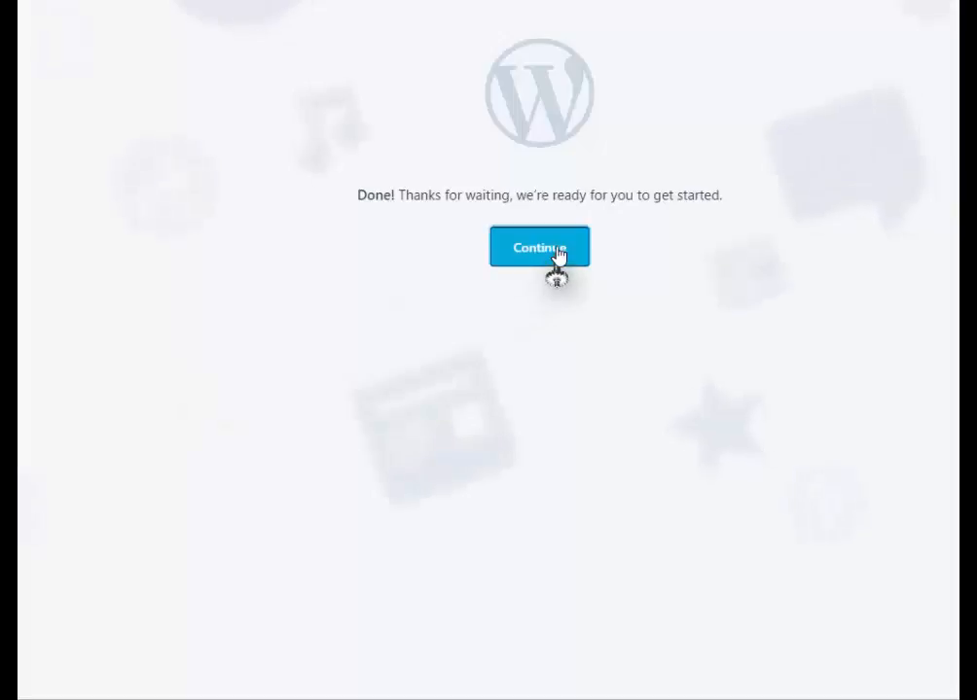
{"action": "left_click", "coordinate": [537, 245]}
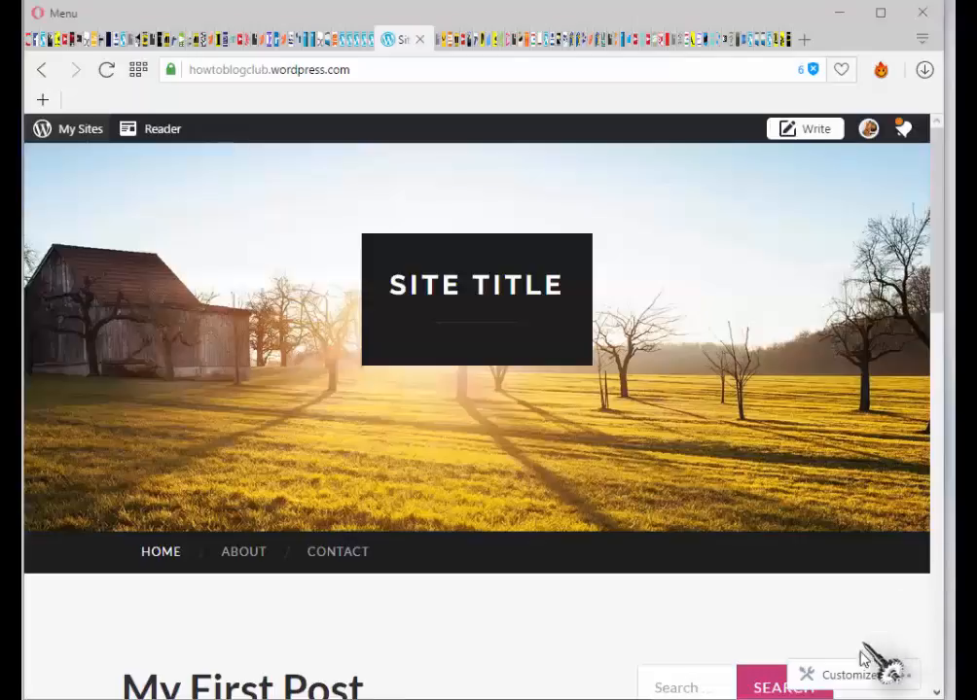
In the customizer's Site Identity, set title 'How To Blog Club' and tagline 'using WordPress', then Save & Publish
{"action": "left_click", "coordinate": [848, 675]}
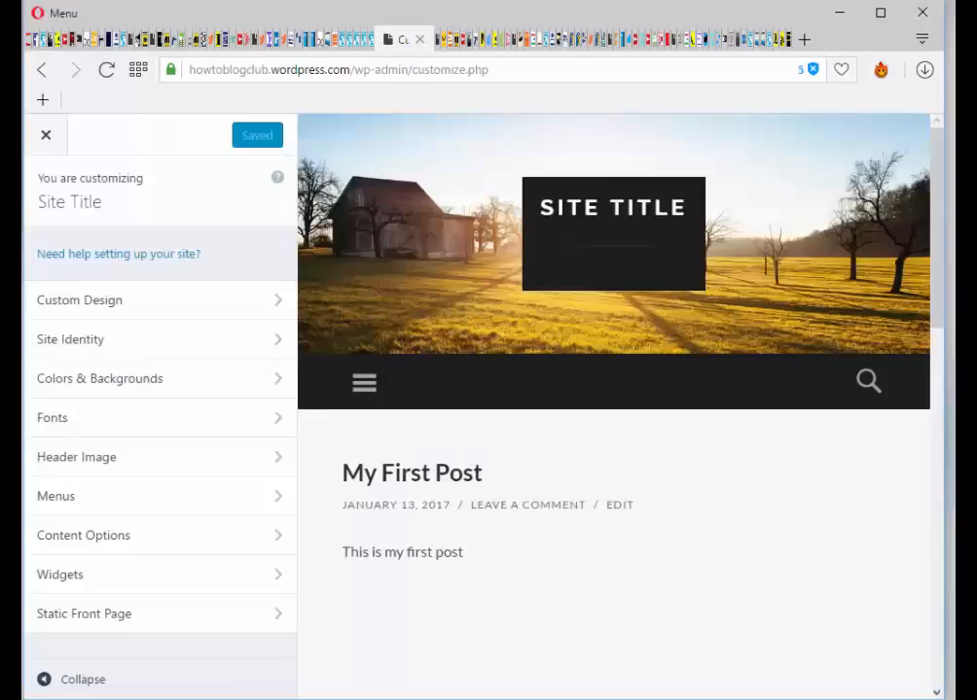
{"action": "mouse_move", "coordinate": [90, 614]}
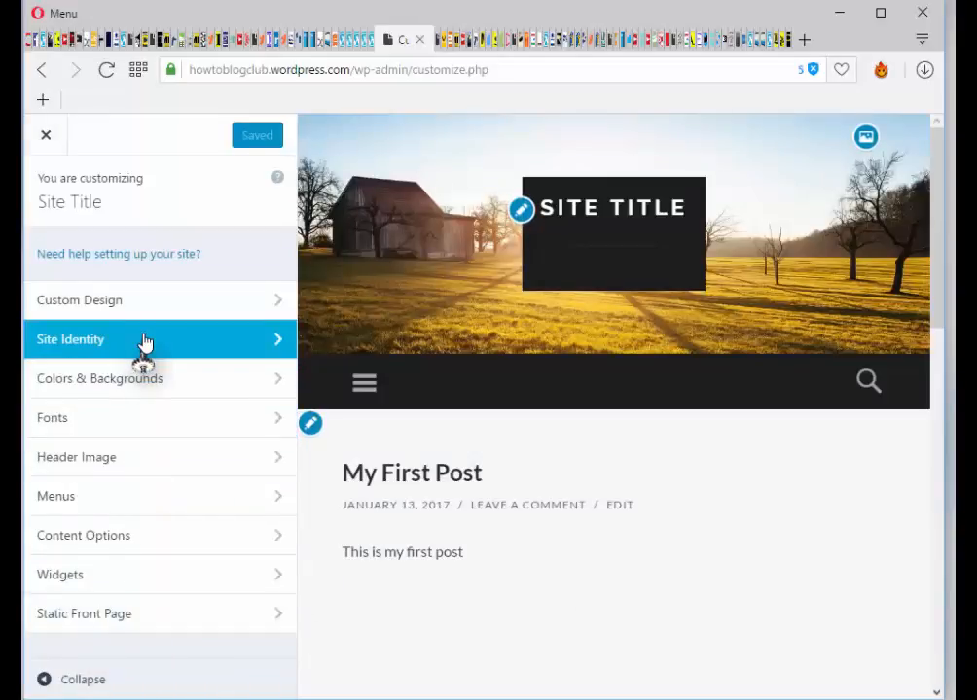
{"action": "left_click", "coordinate": [70, 338]}
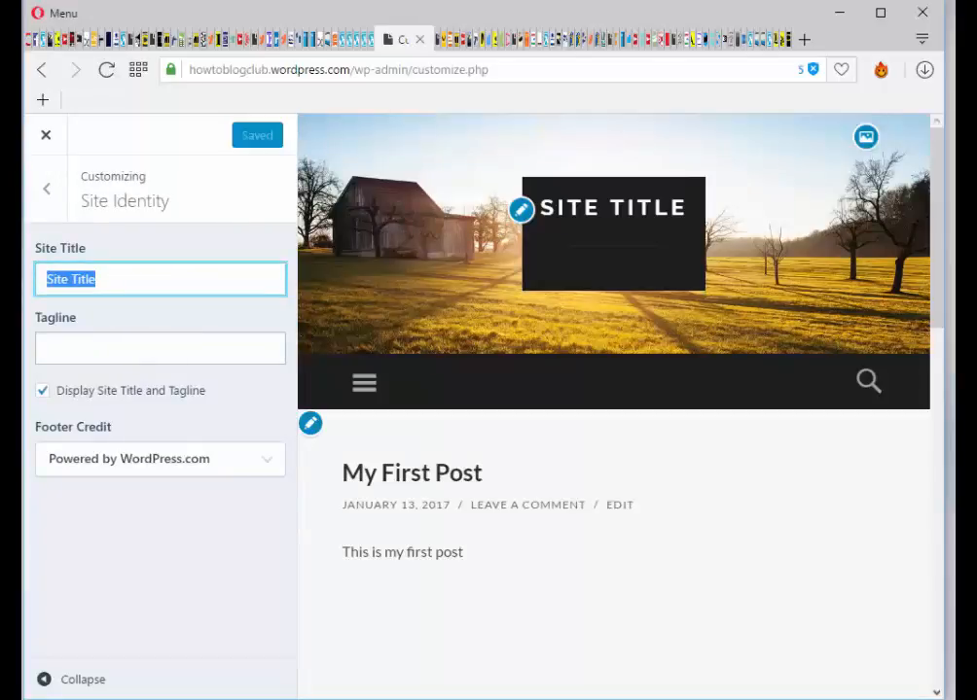
{"action": "type", "text": "How To Blog Club"}
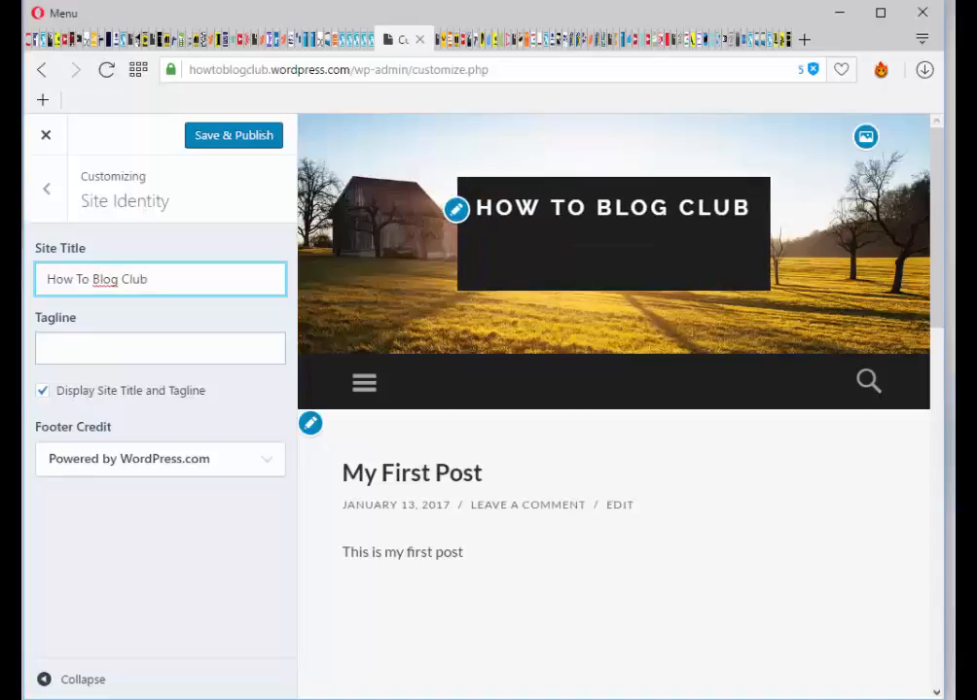
{"action": "left_click", "coordinate": [160, 349]}
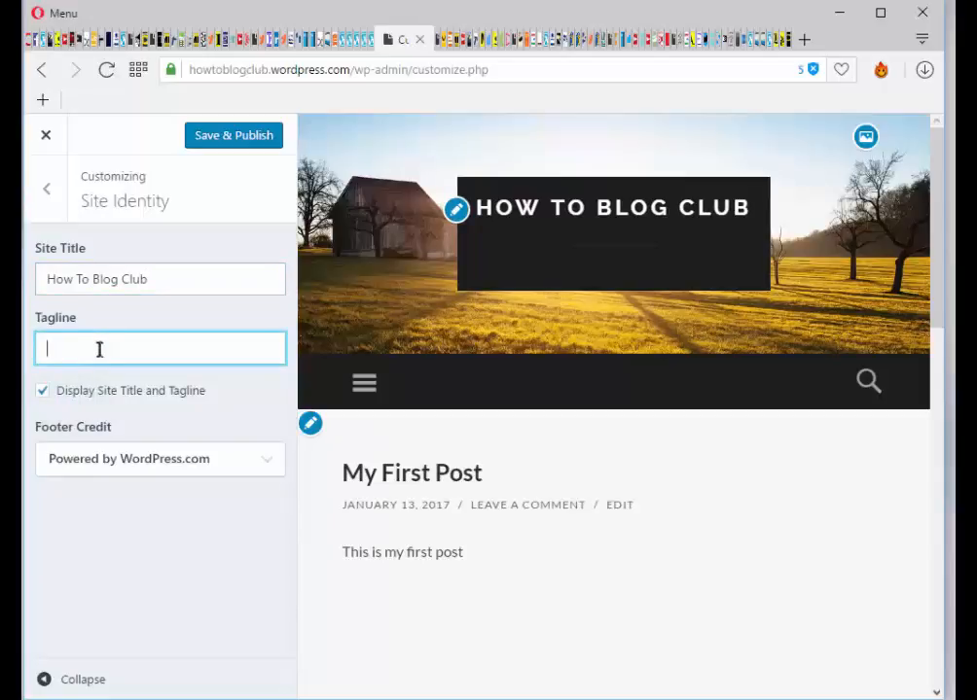
{"action": "type", "text": "using W"}
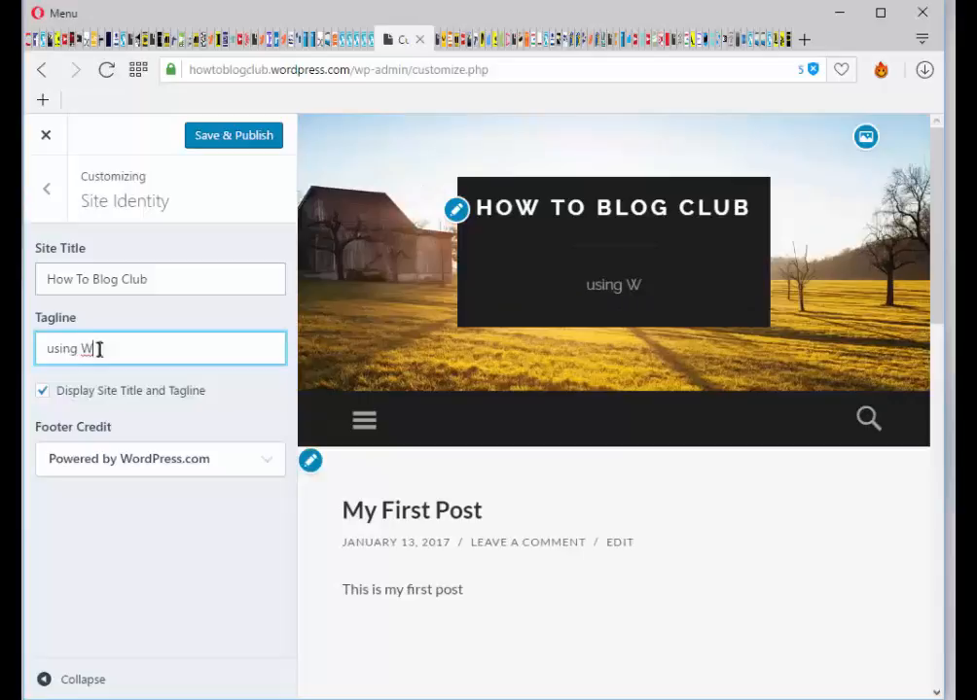
{"action": "type", "text": "ordP"}
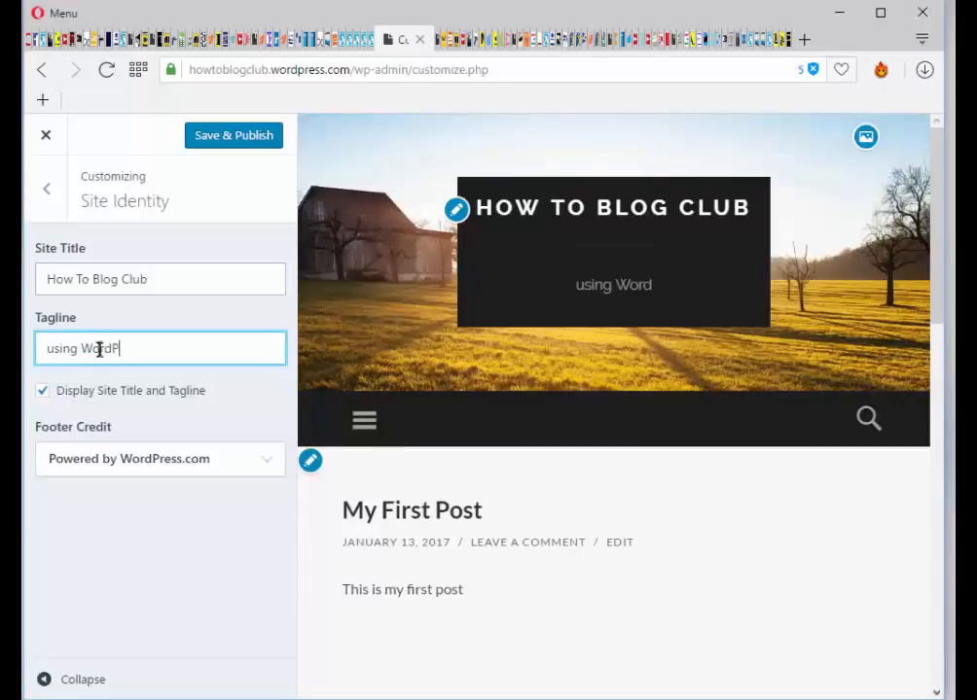
{"action": "type", "text": "ress"}
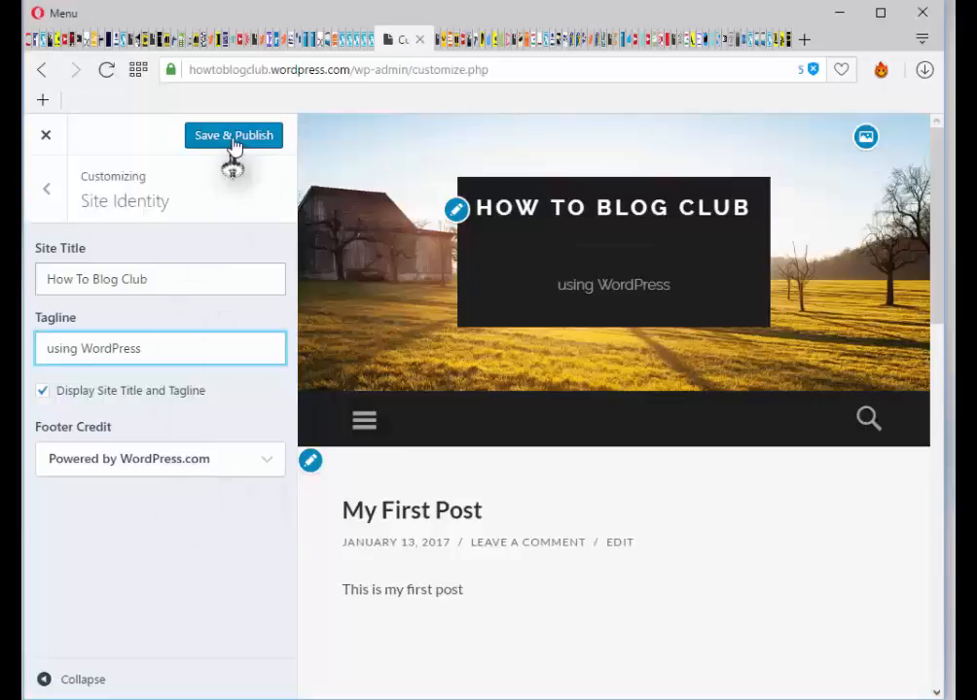
{"action": "left_click", "coordinate": [234, 137]}
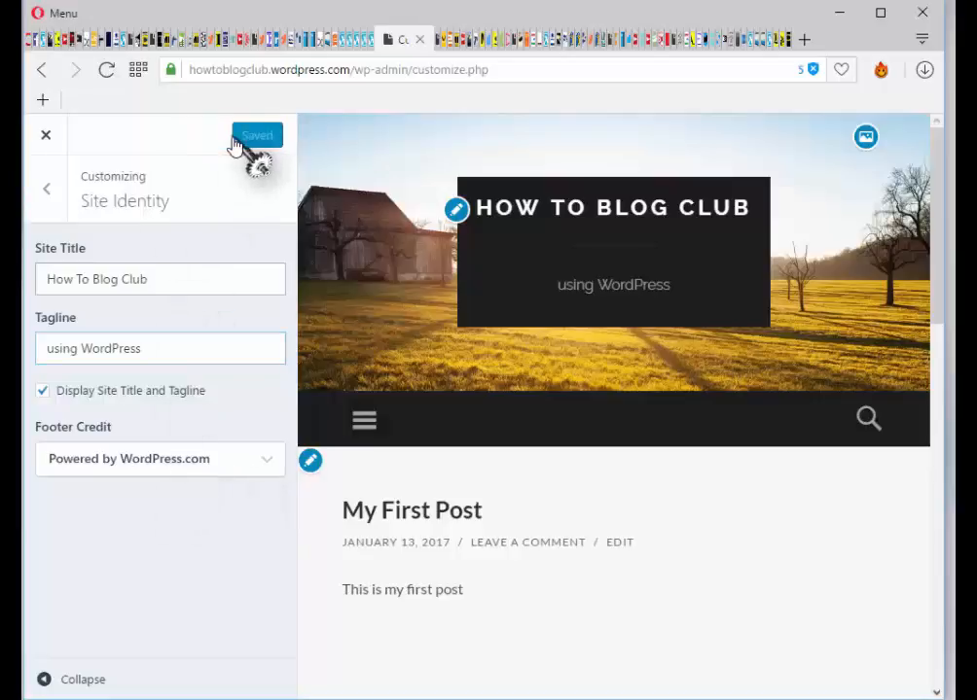
{"action": "mouse_move", "coordinate": [46, 136]}
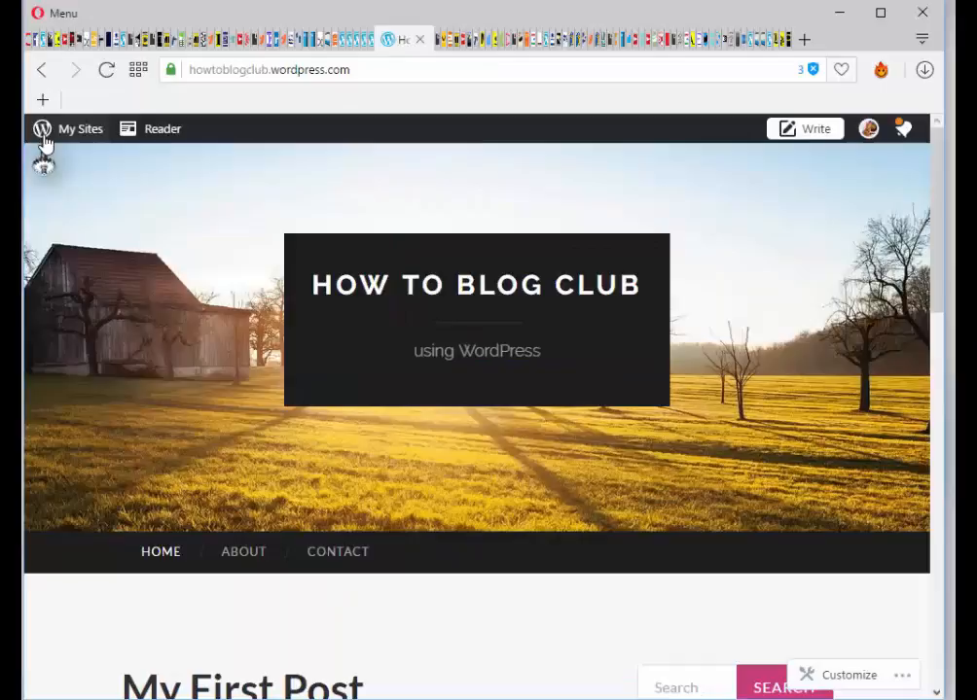
Open My First Post in the editor via its Edit link
{"action": "scroll", "scroll_direction": "down", "scroll_amount": 3}
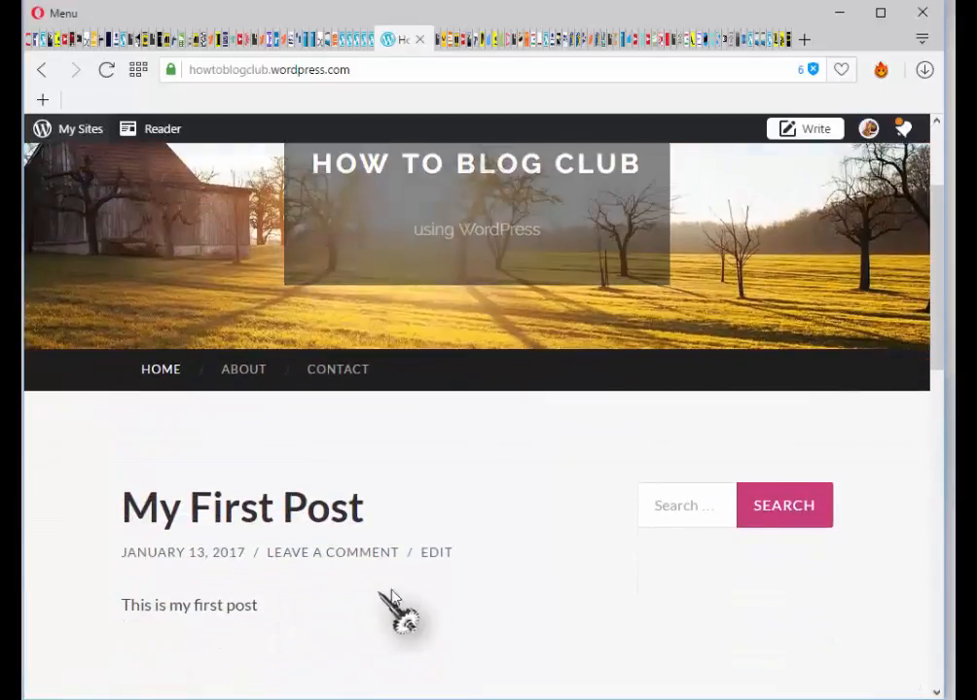
{"action": "left_click", "coordinate": [436, 552]}
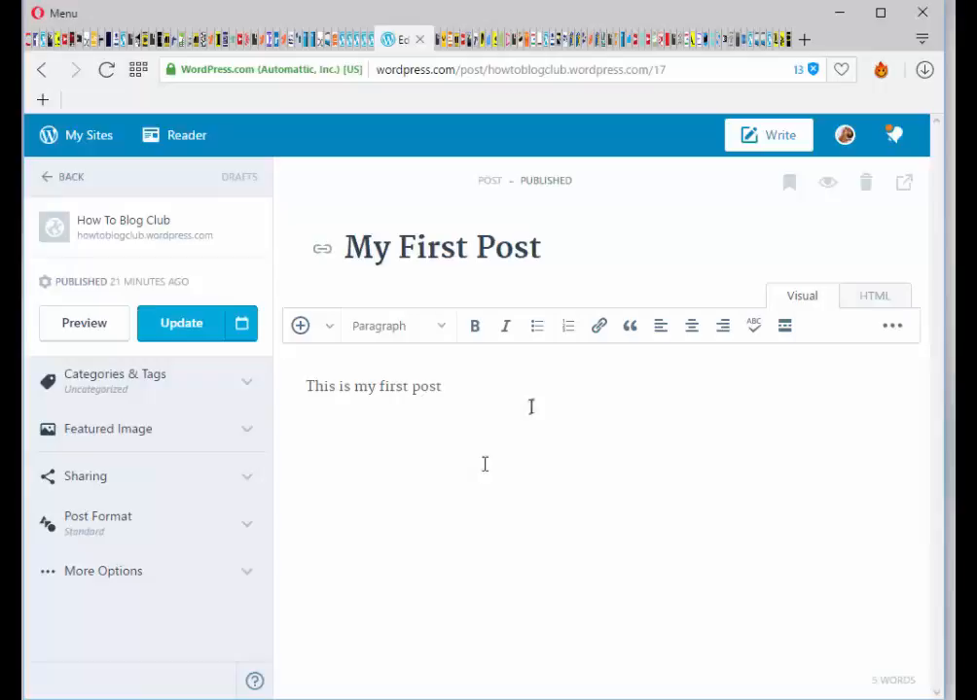
{"action": "mouse_move", "coordinate": [505, 451]}
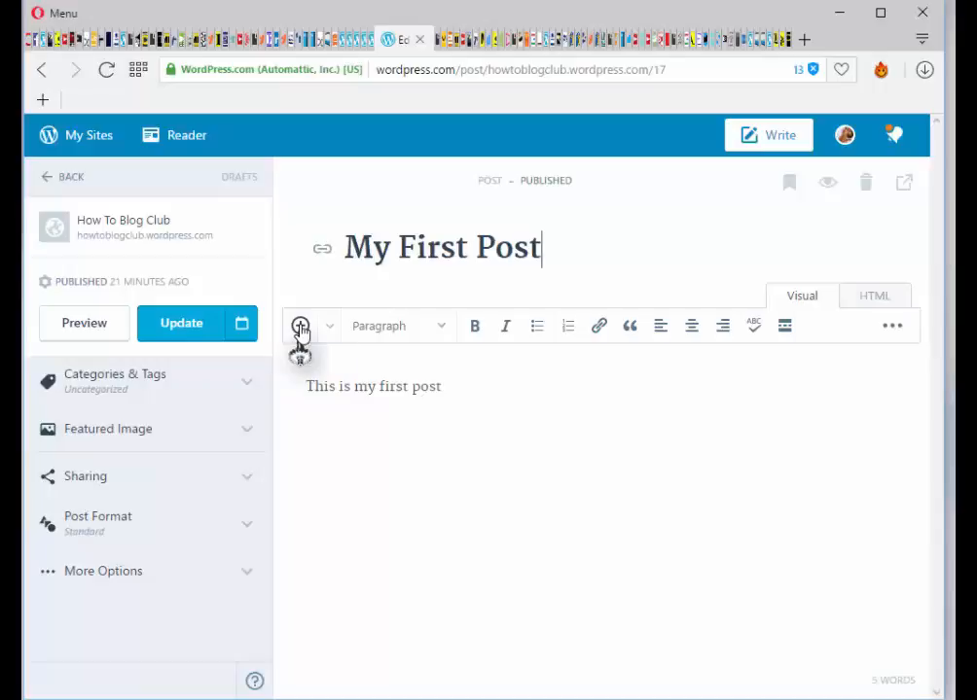
Insert the sunrise farm photo from the Media Library above the post's text
{"action": "left_click", "coordinate": [300, 327]}
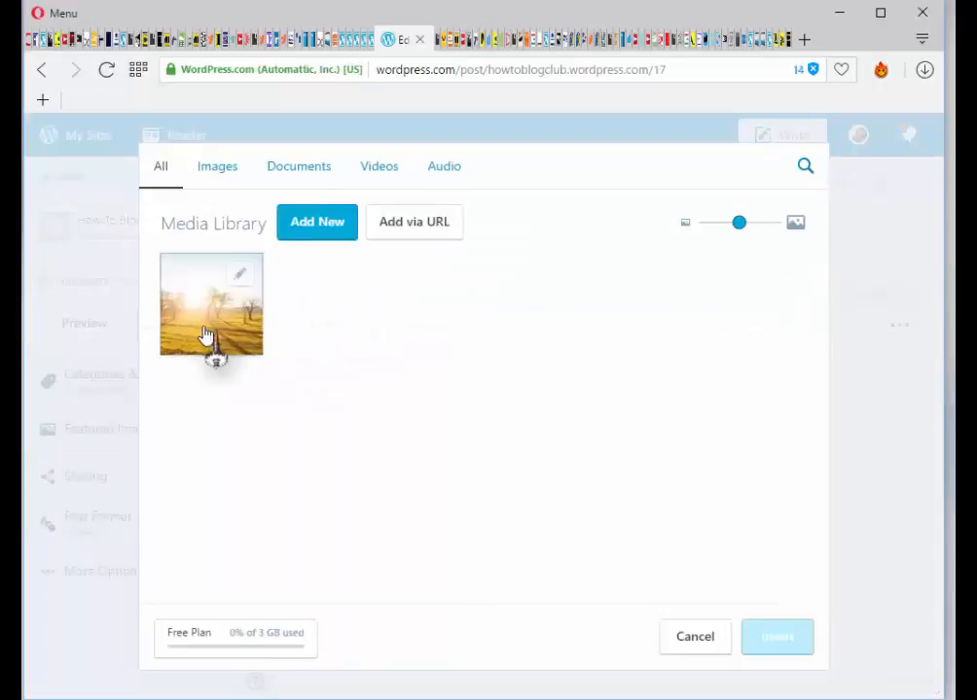
{"action": "left_click", "coordinate": [210, 303]}
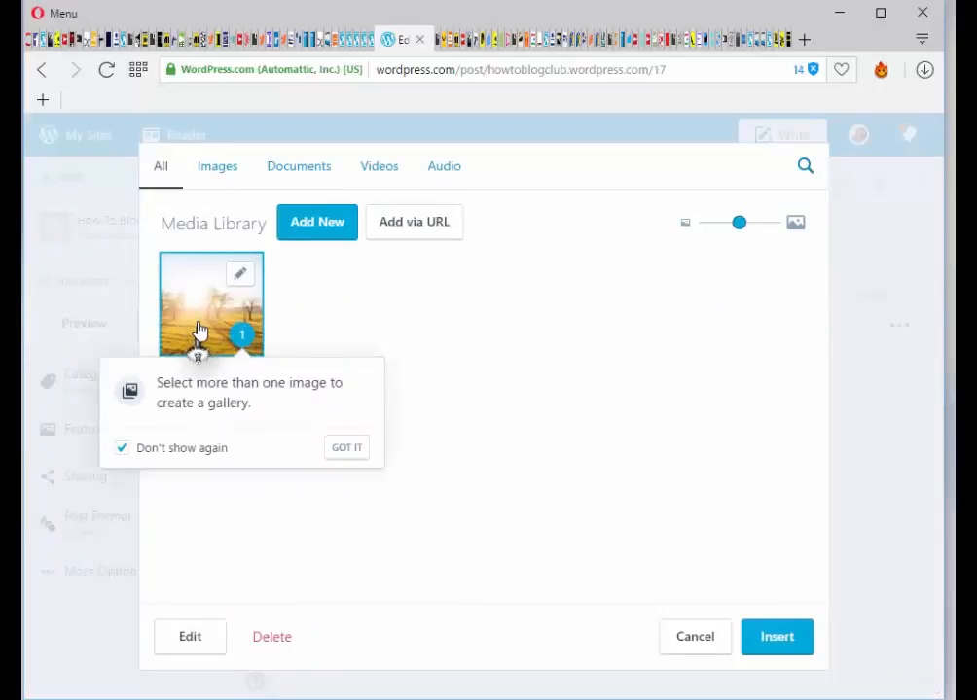
{"action": "left_click", "coordinate": [346, 447]}
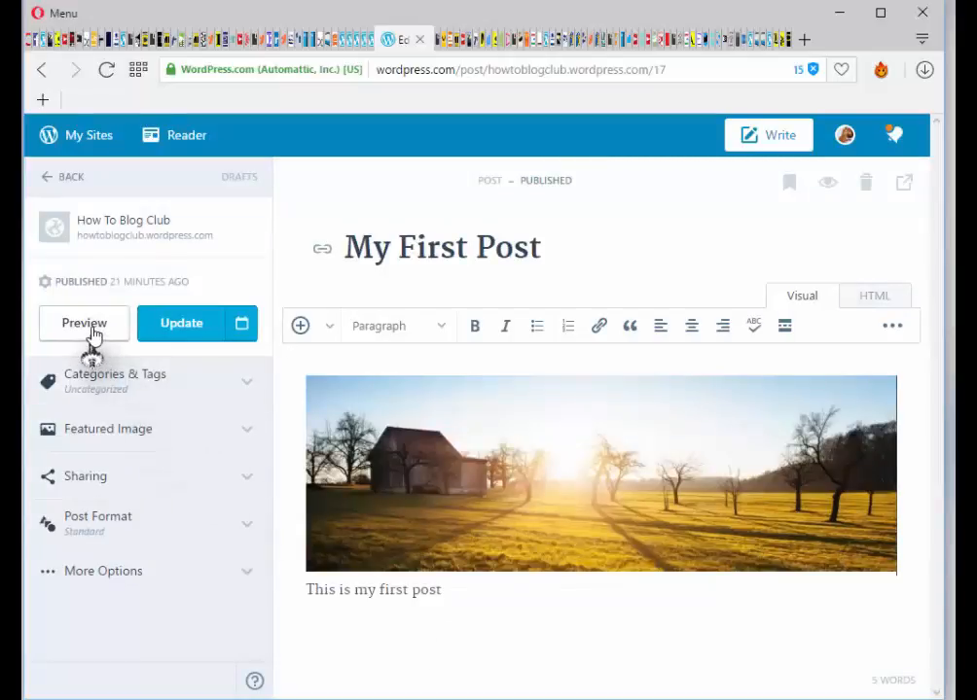
{"action": "left_click", "coordinate": [84, 323]}
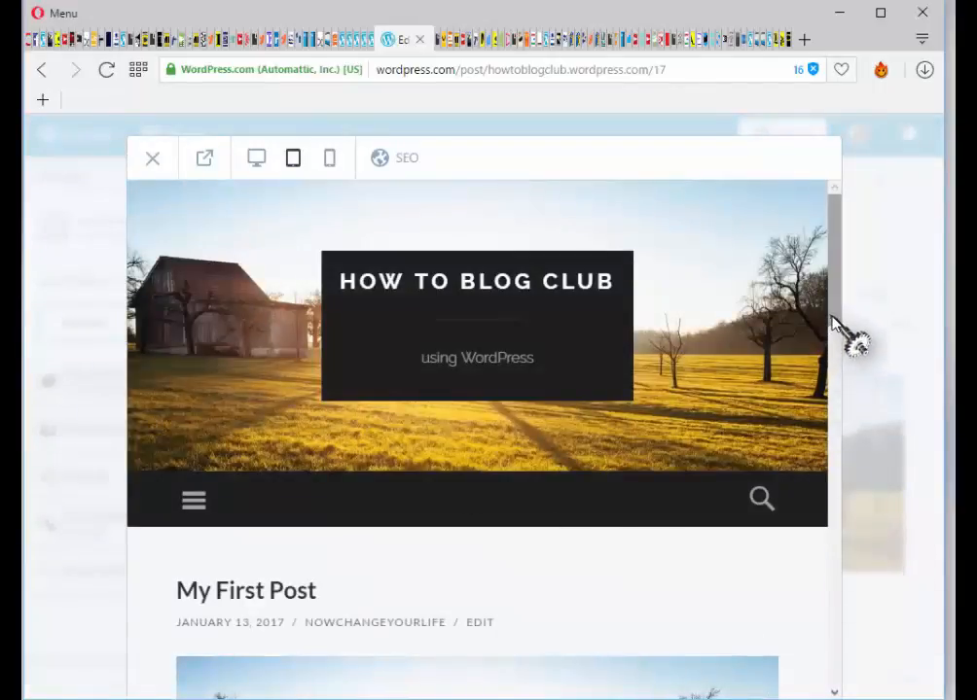
{"action": "scroll", "scroll_direction": "down", "scroll_amount": 3}
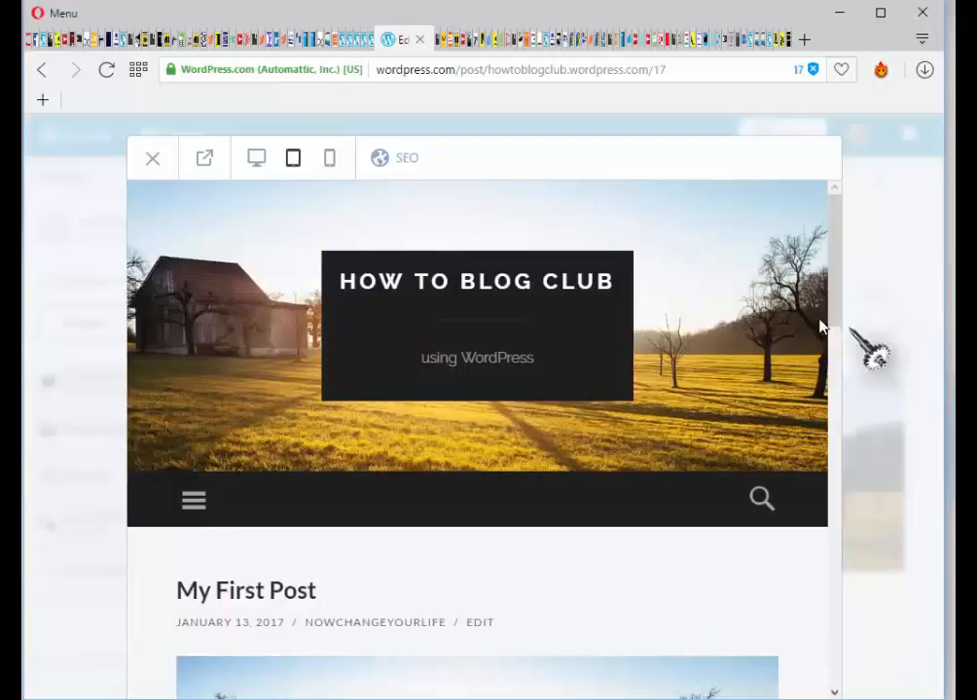
{"action": "mouse_move", "coordinate": [152, 157]}
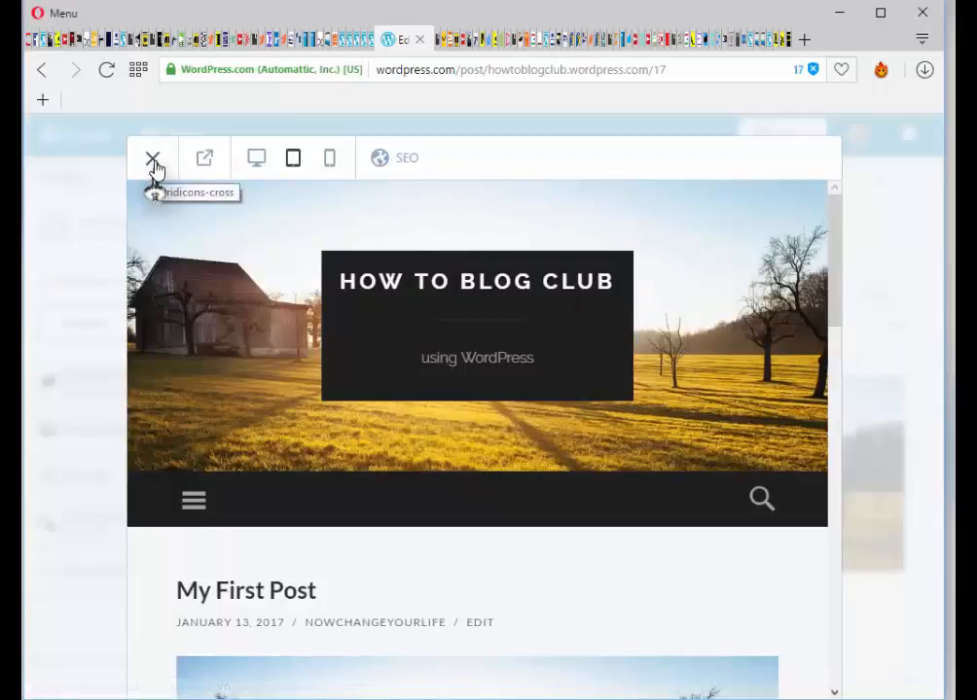
{"action": "left_click", "coordinate": [153, 157]}
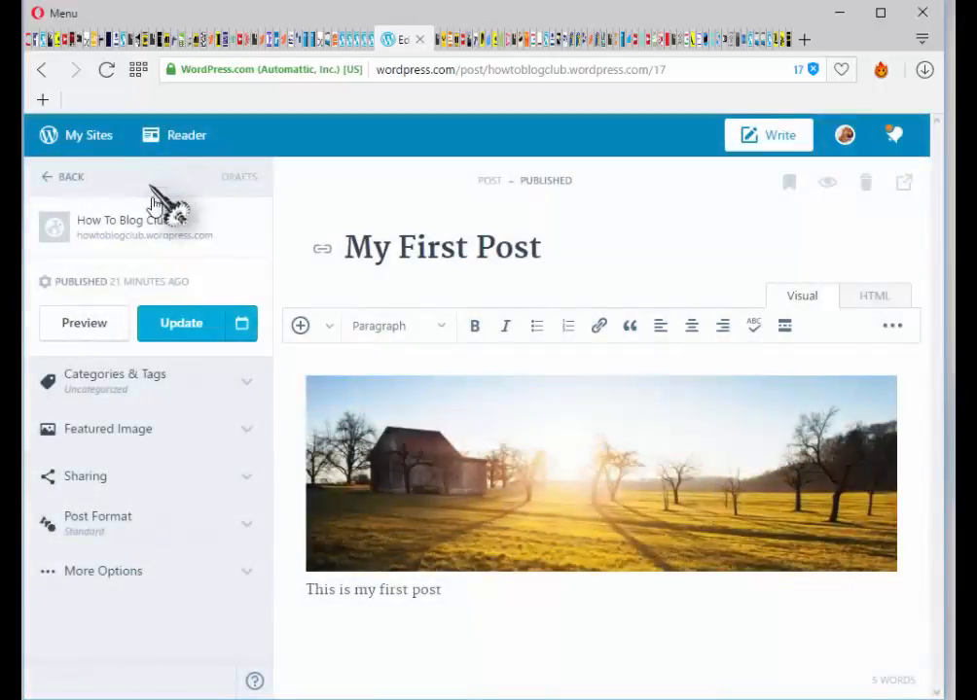
Update My First Post so the added photo goes live
{"action": "left_click", "coordinate": [178, 322]}
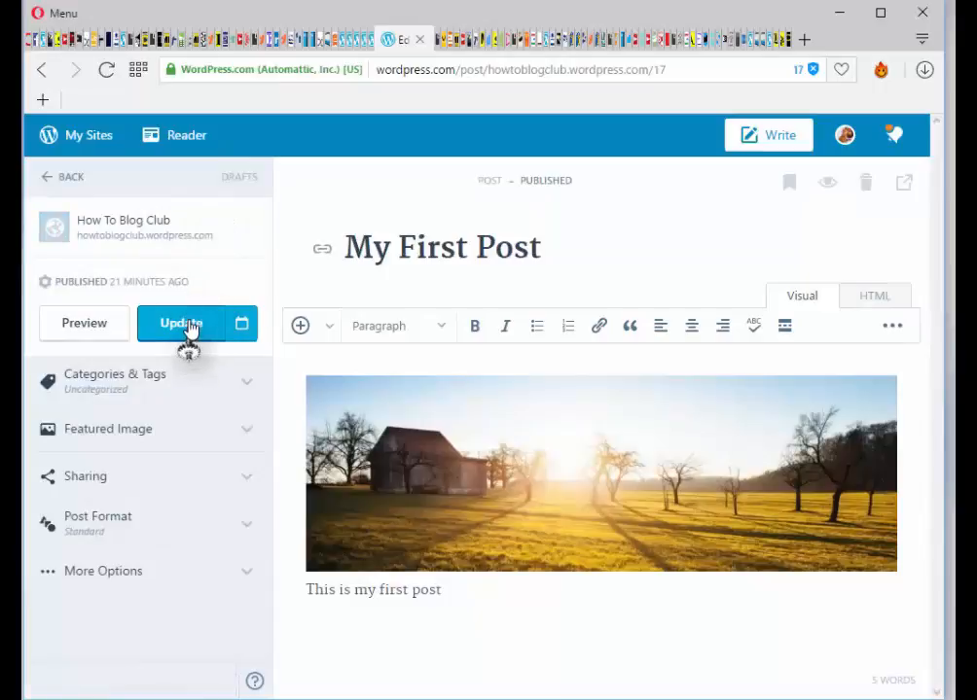
{"action": "left_click", "coordinate": [179, 323]}
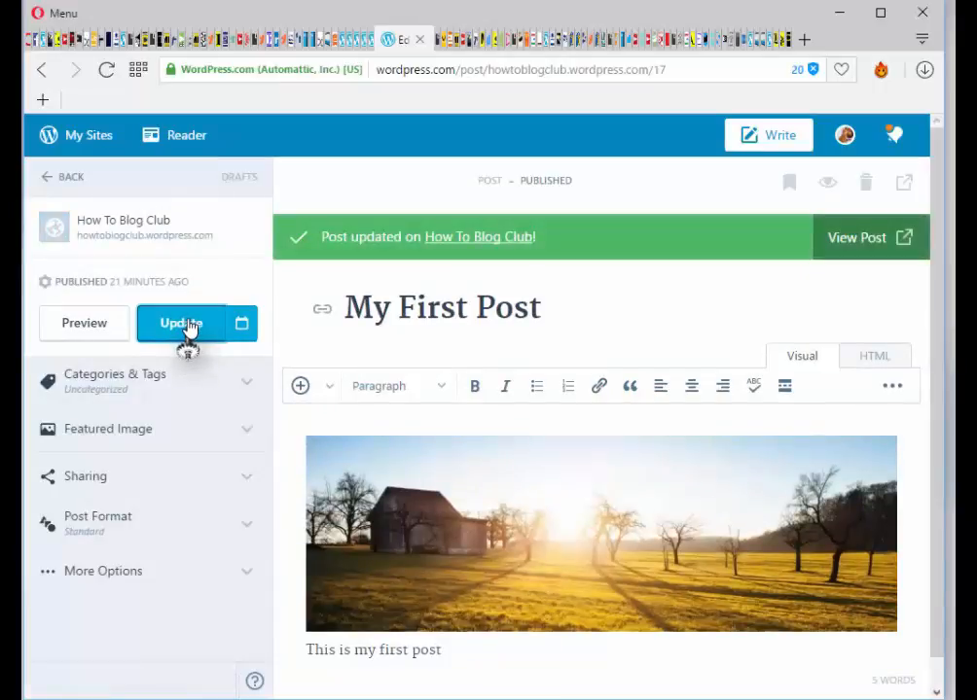
{"action": "mouse_move", "coordinate": [54, 144]}
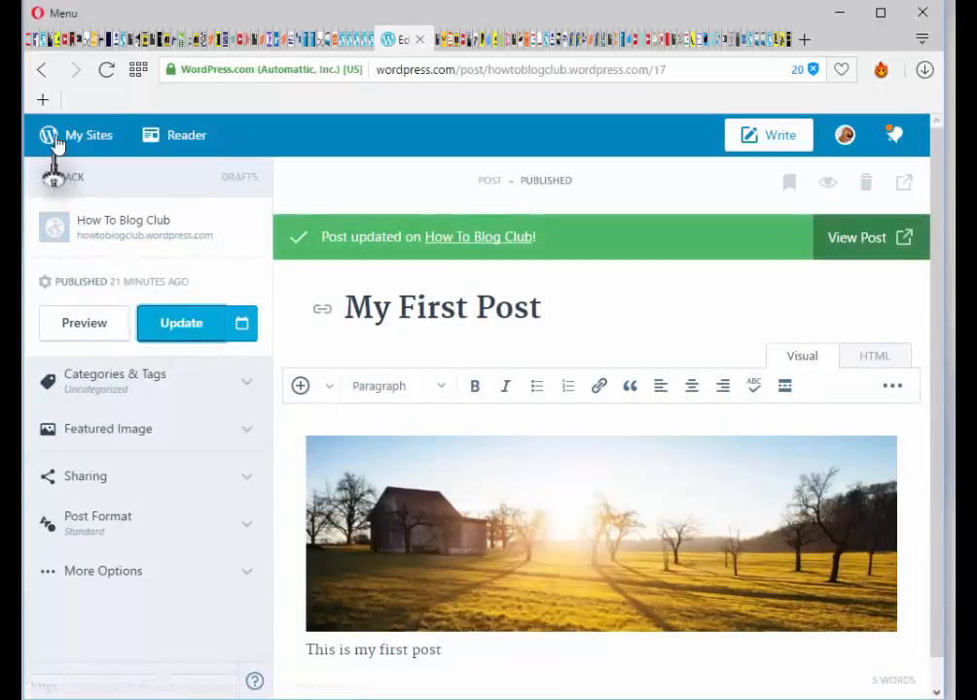